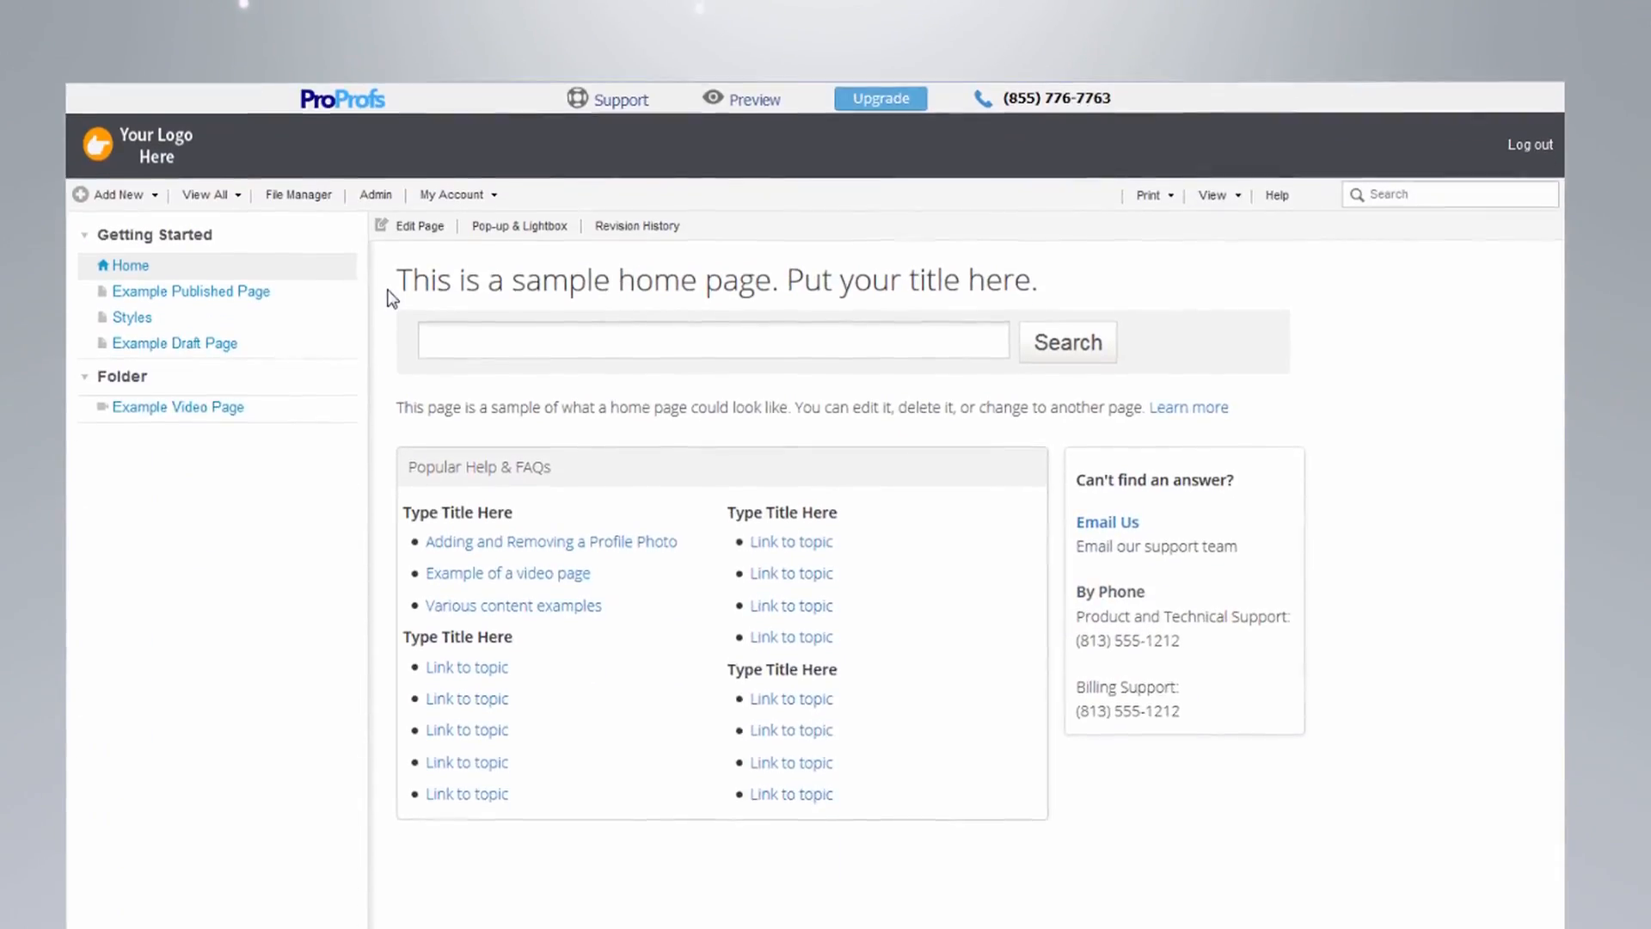
Add a new page titled 'My New Page' and save it
left_click(117, 195)
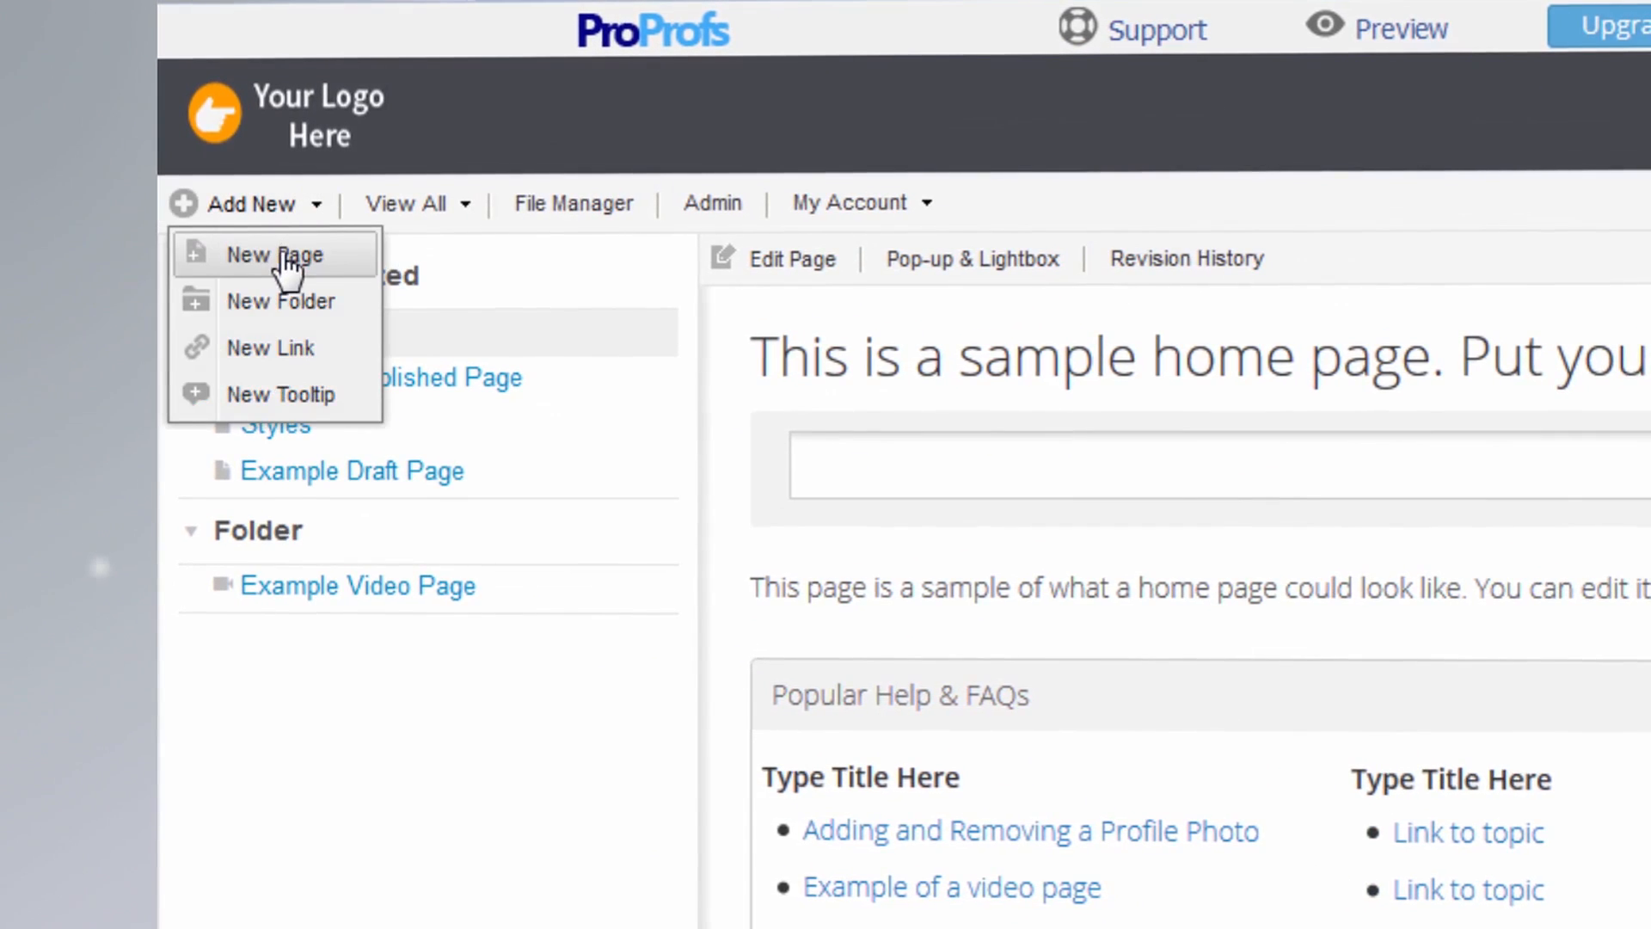
left_click(274, 255)
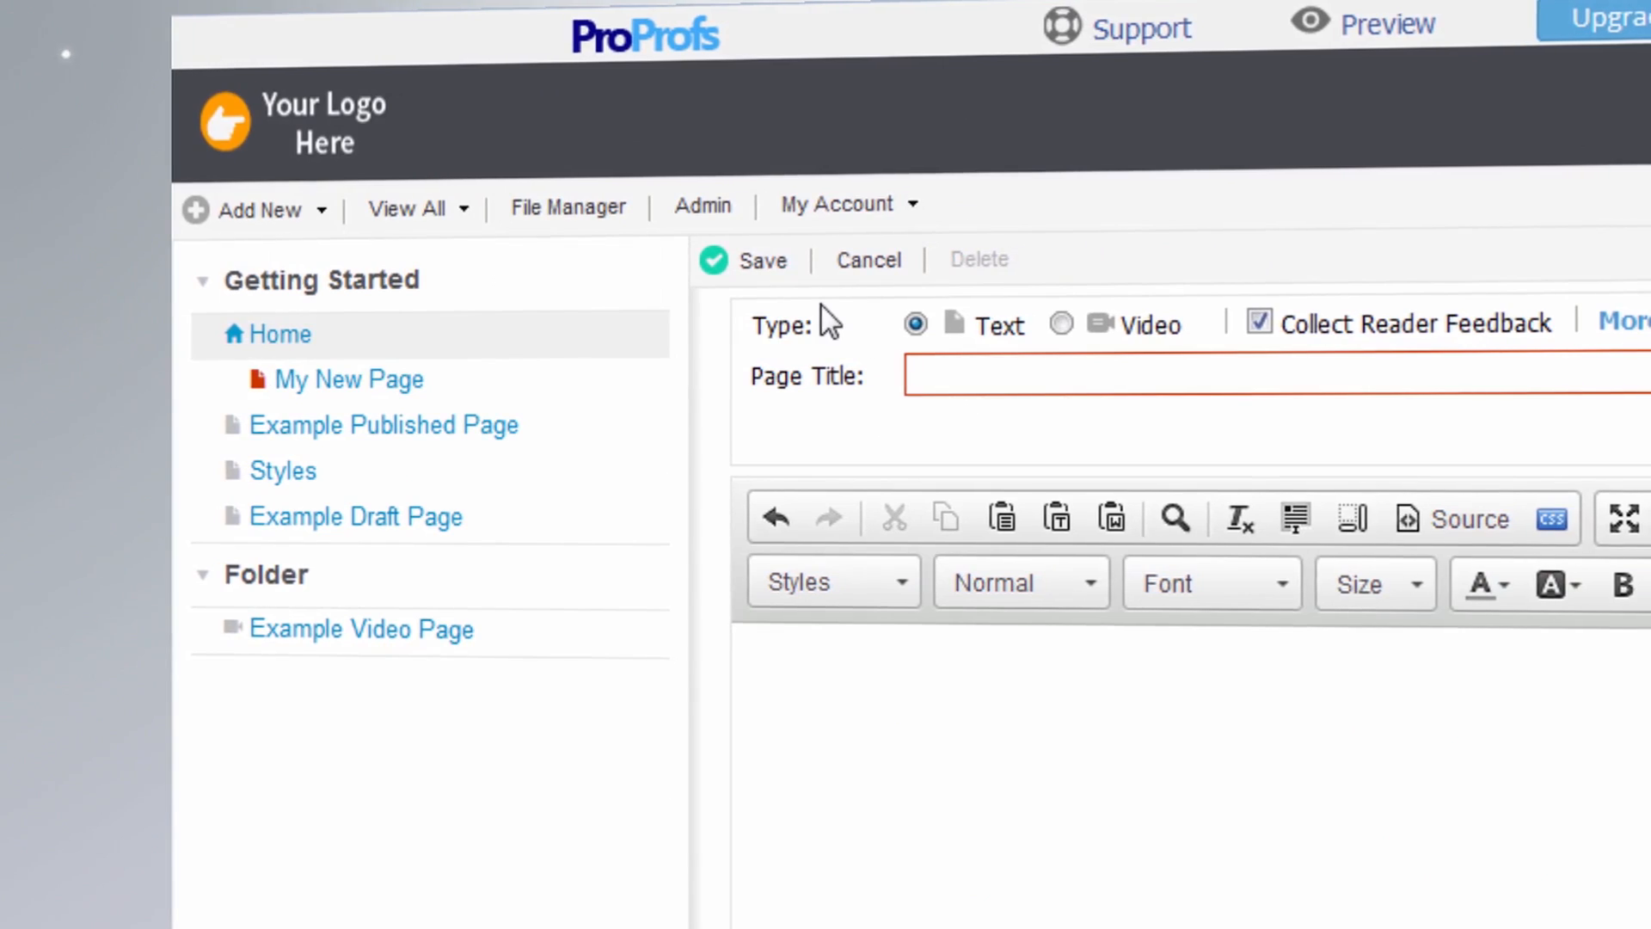
type("My New Page")
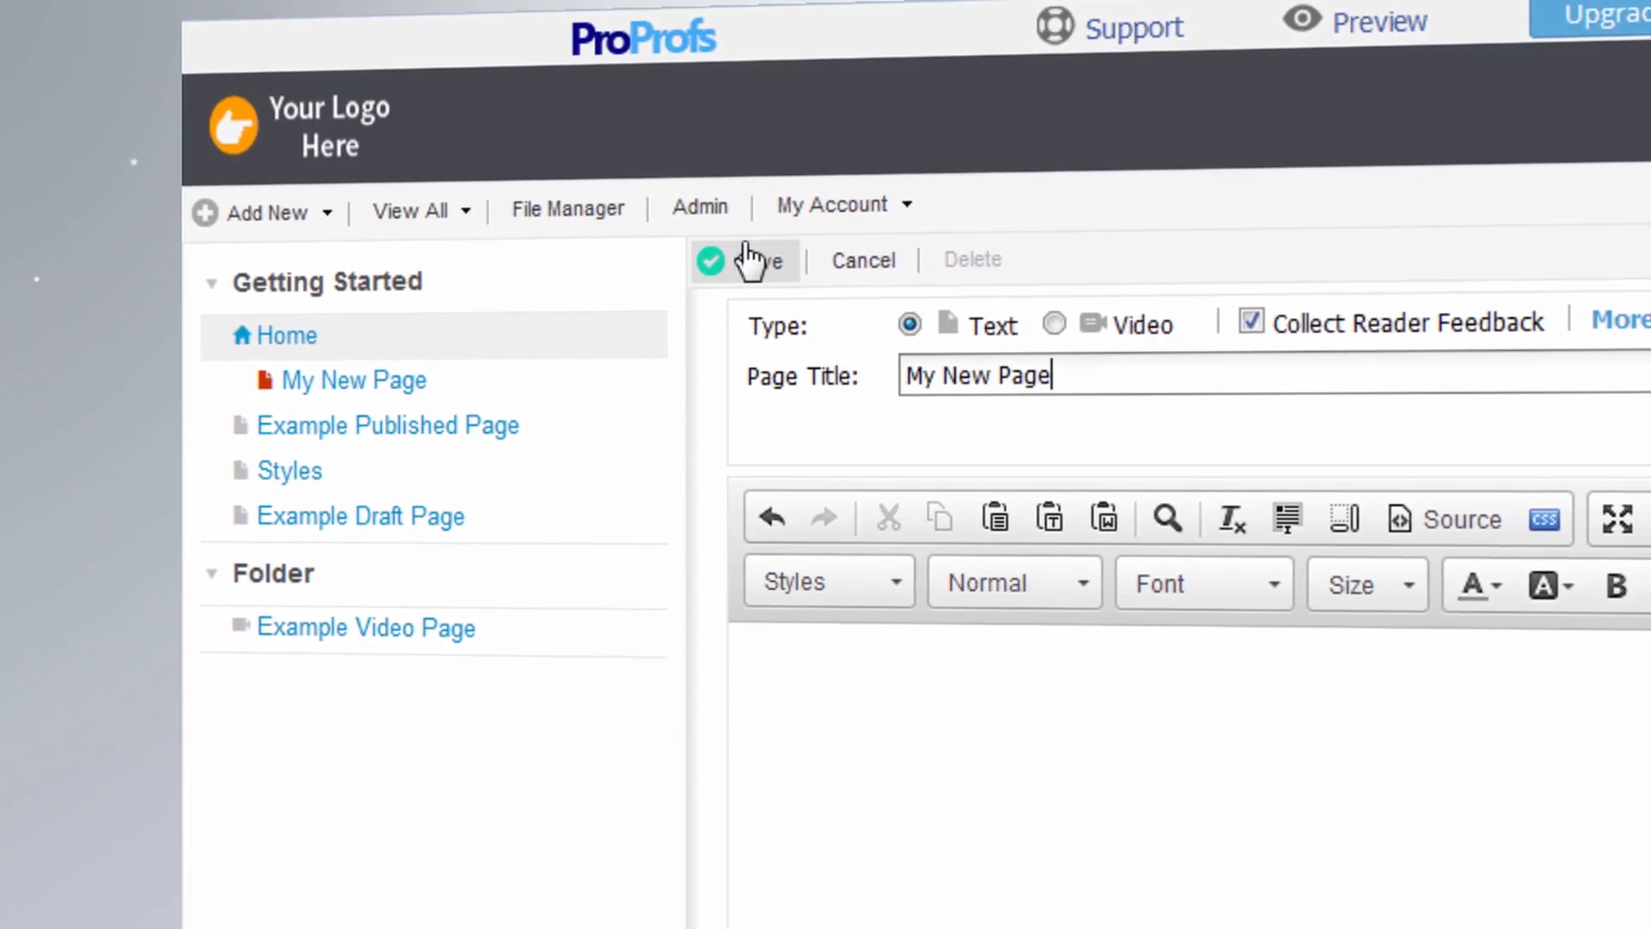
left_click(740, 260)
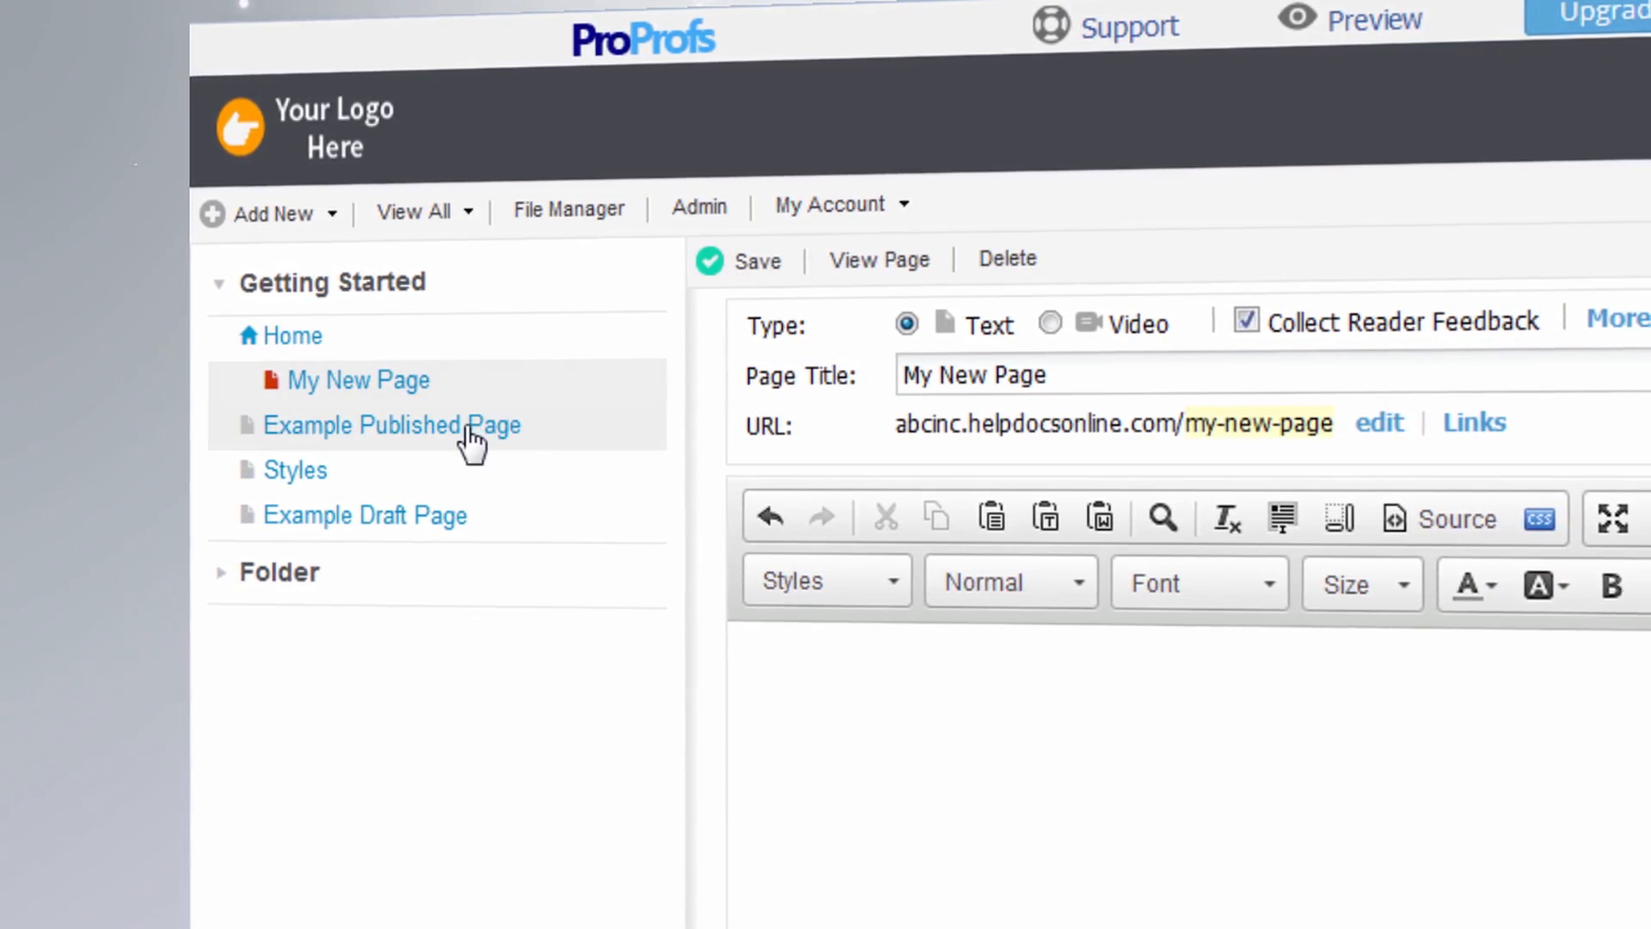
Rearrange pages in the table of contents and expand Getting Started to check the order
left_click(391, 426)
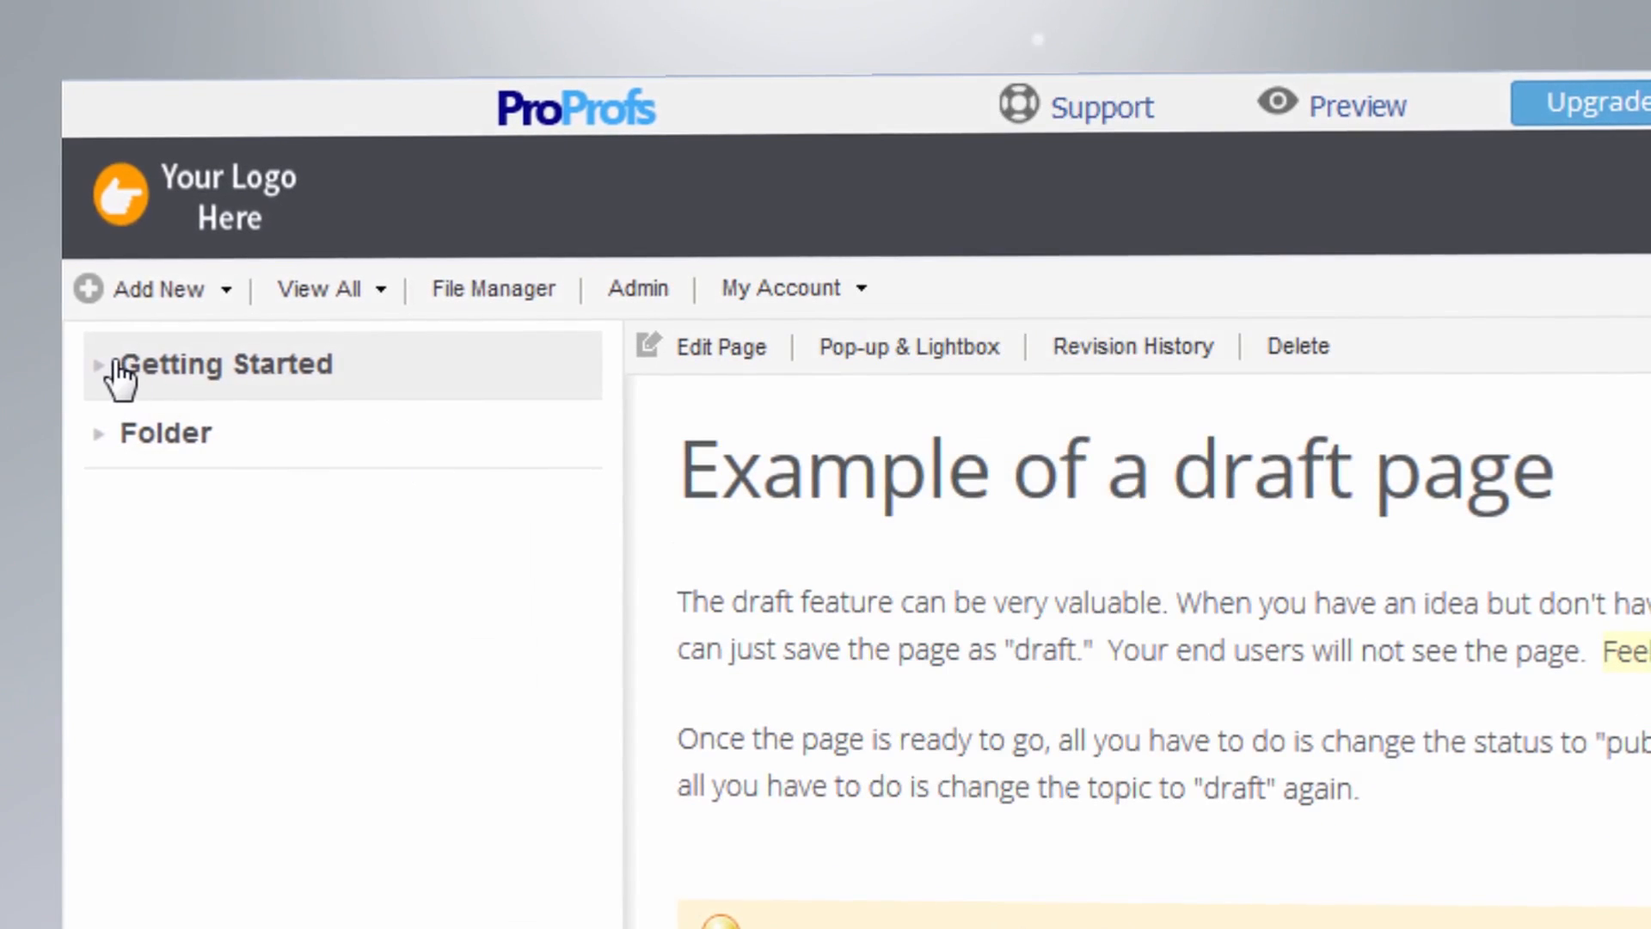
left_click(97, 364)
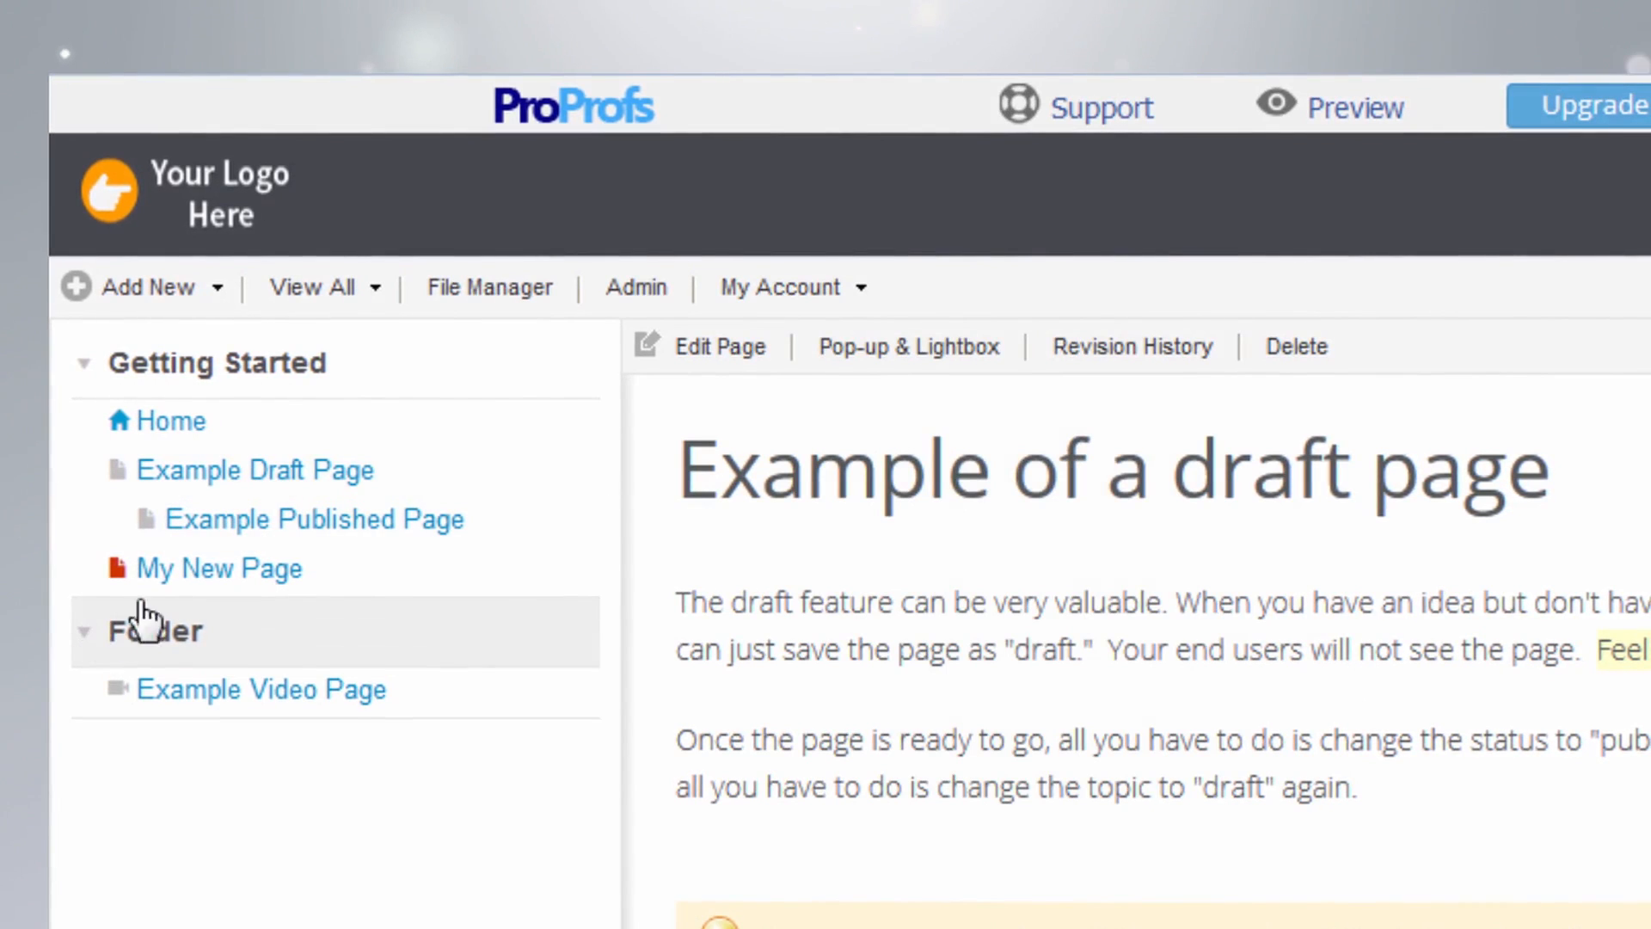
left_click(314, 518)
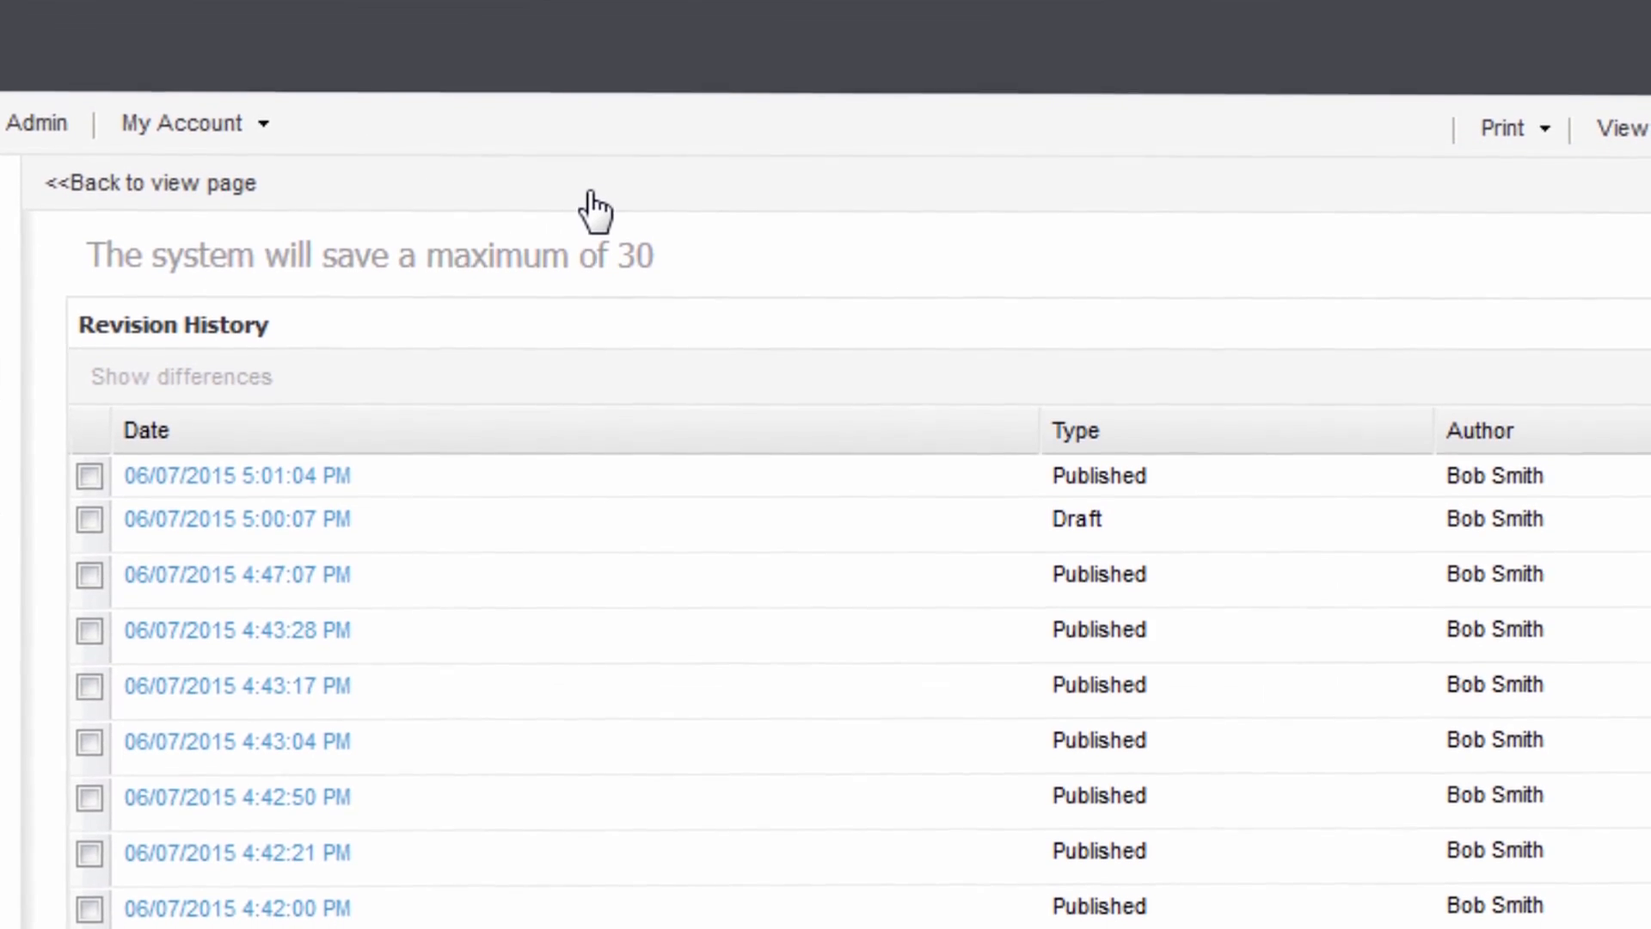
Scroll through the list of saved published and draft versions
scroll("down", 3)
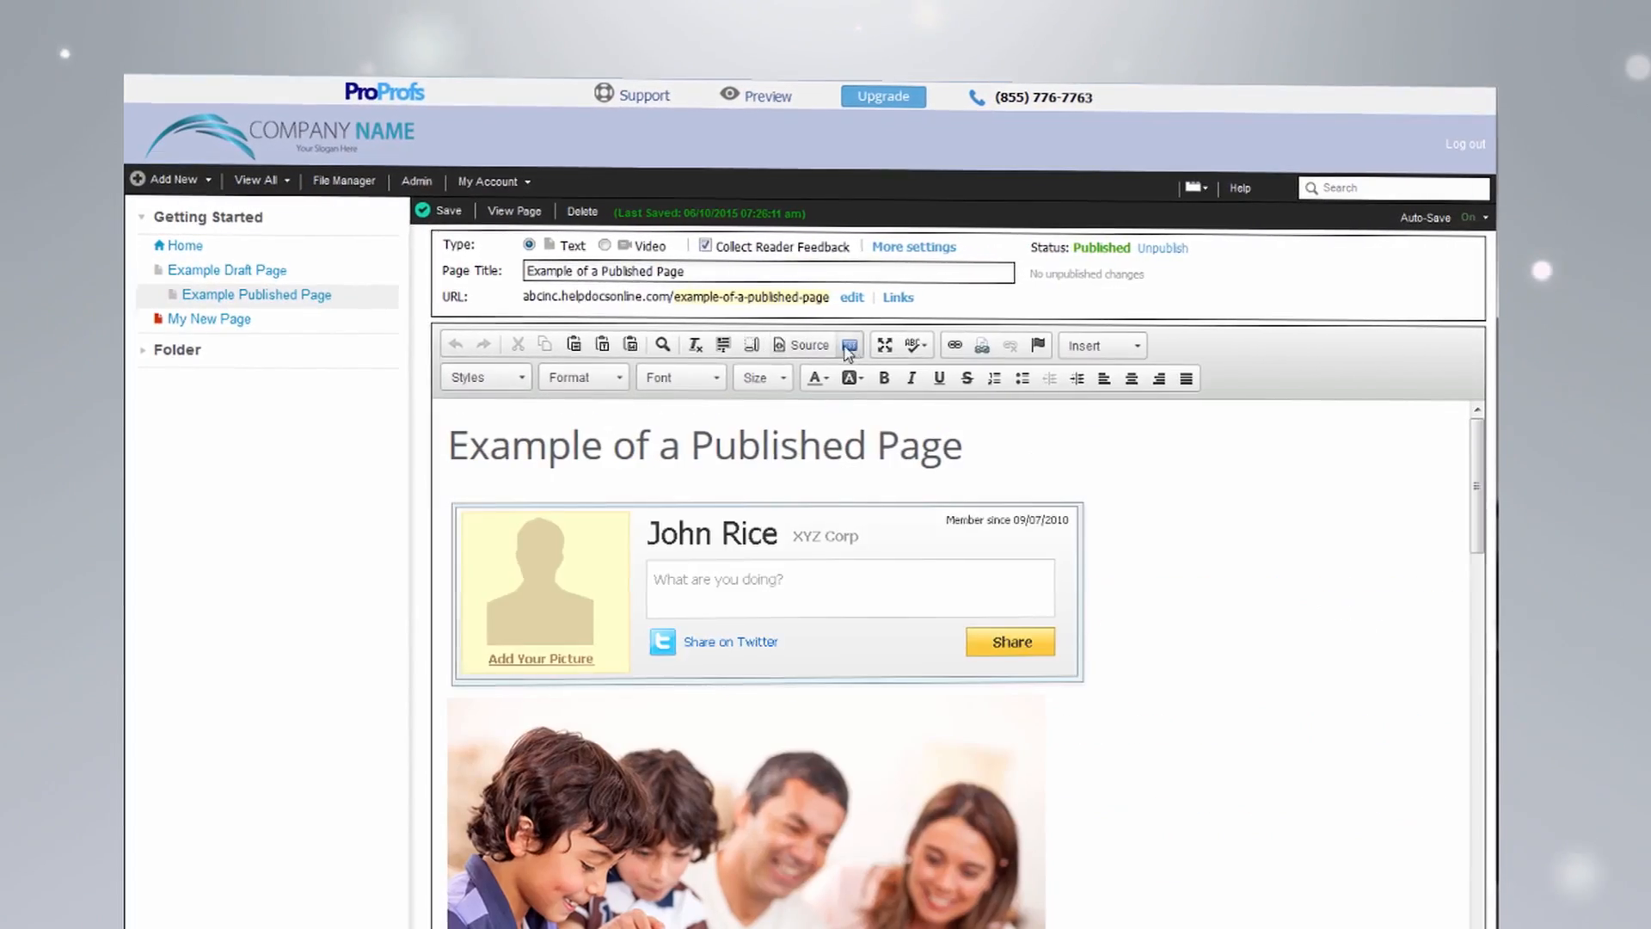
Open the custom CSS editor for Example of a Published Page
left_click(850, 345)
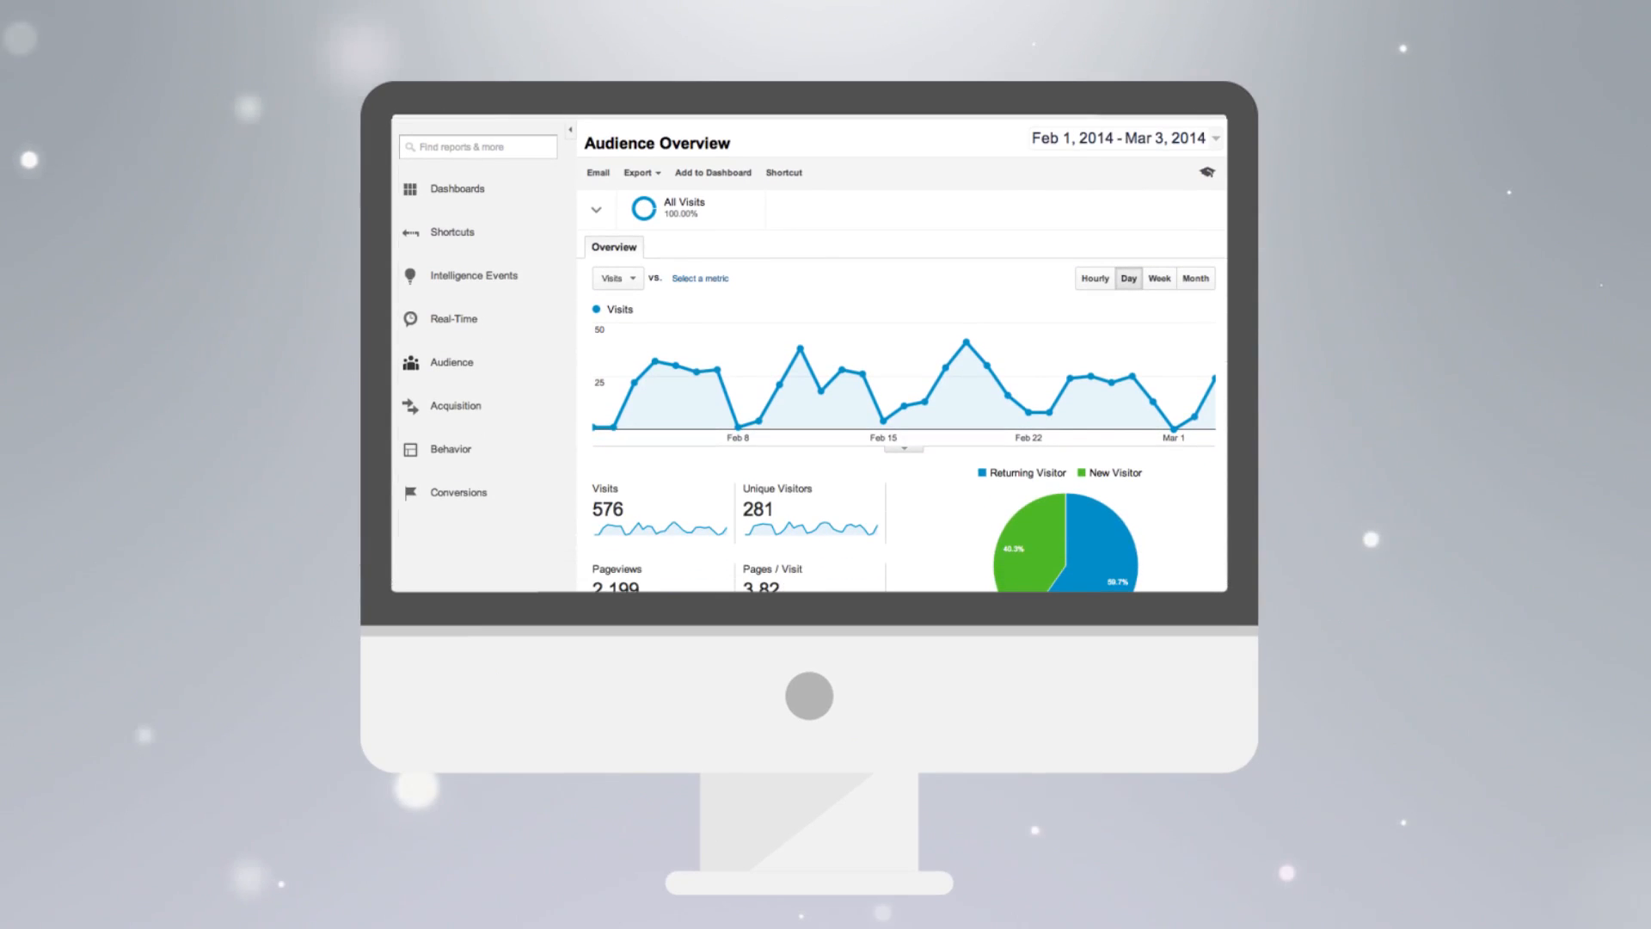
Scroll through the Audience Overview report for Feb 1 – Mar 3, 2014
scroll("down", 3)
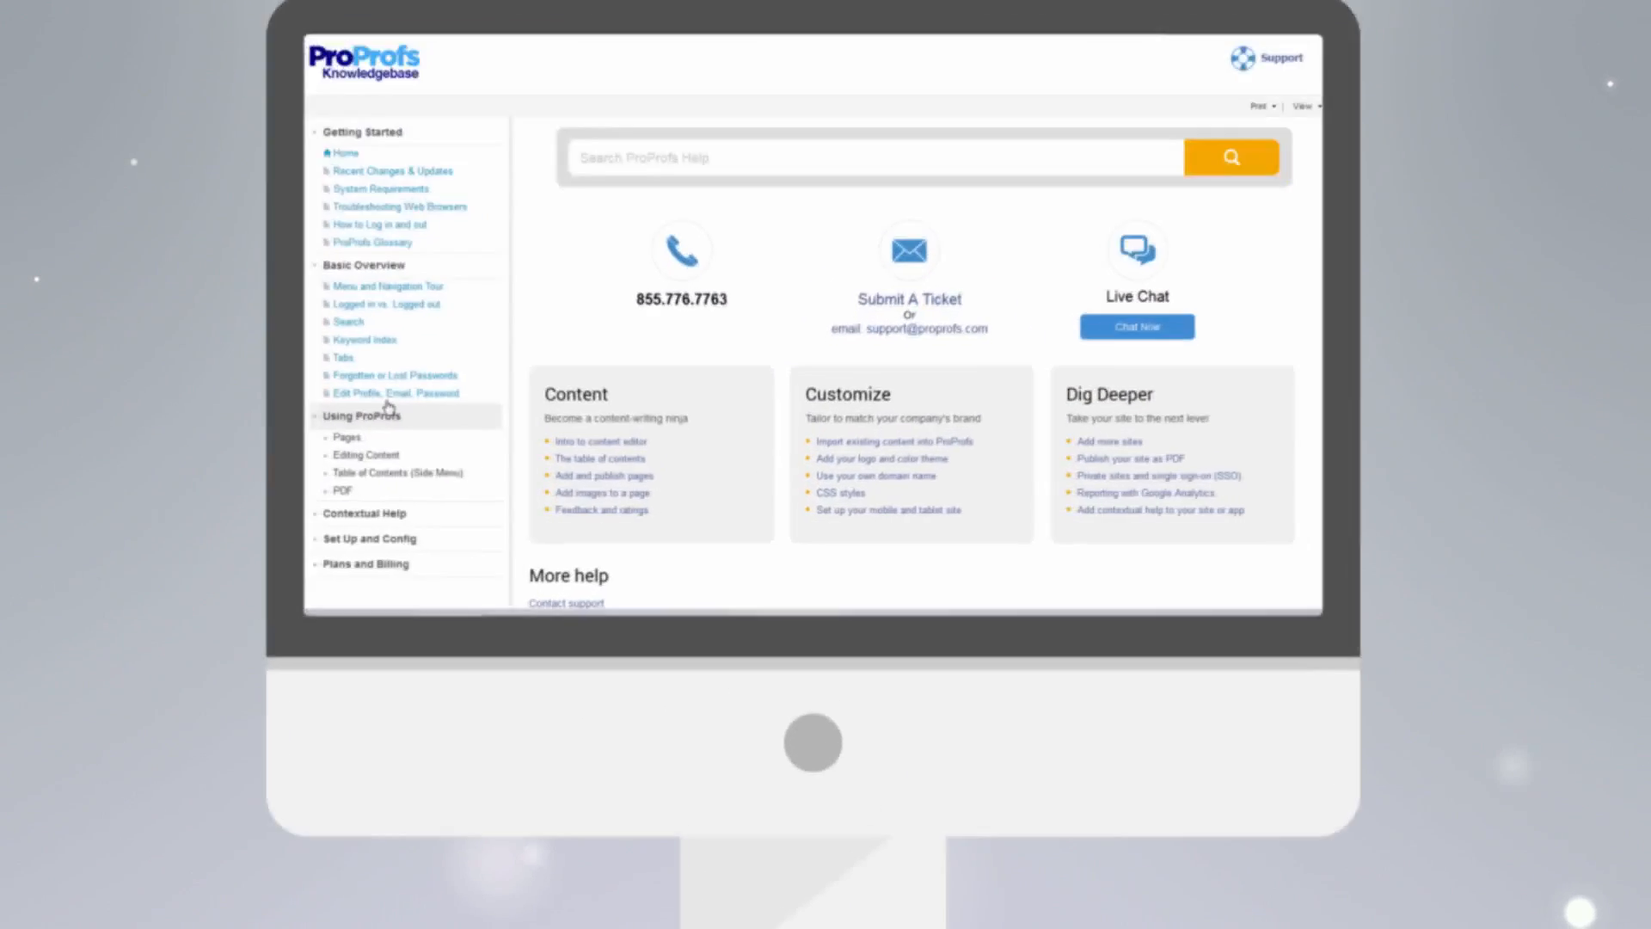
Enter 'Create' in the help site search box
type("Create")
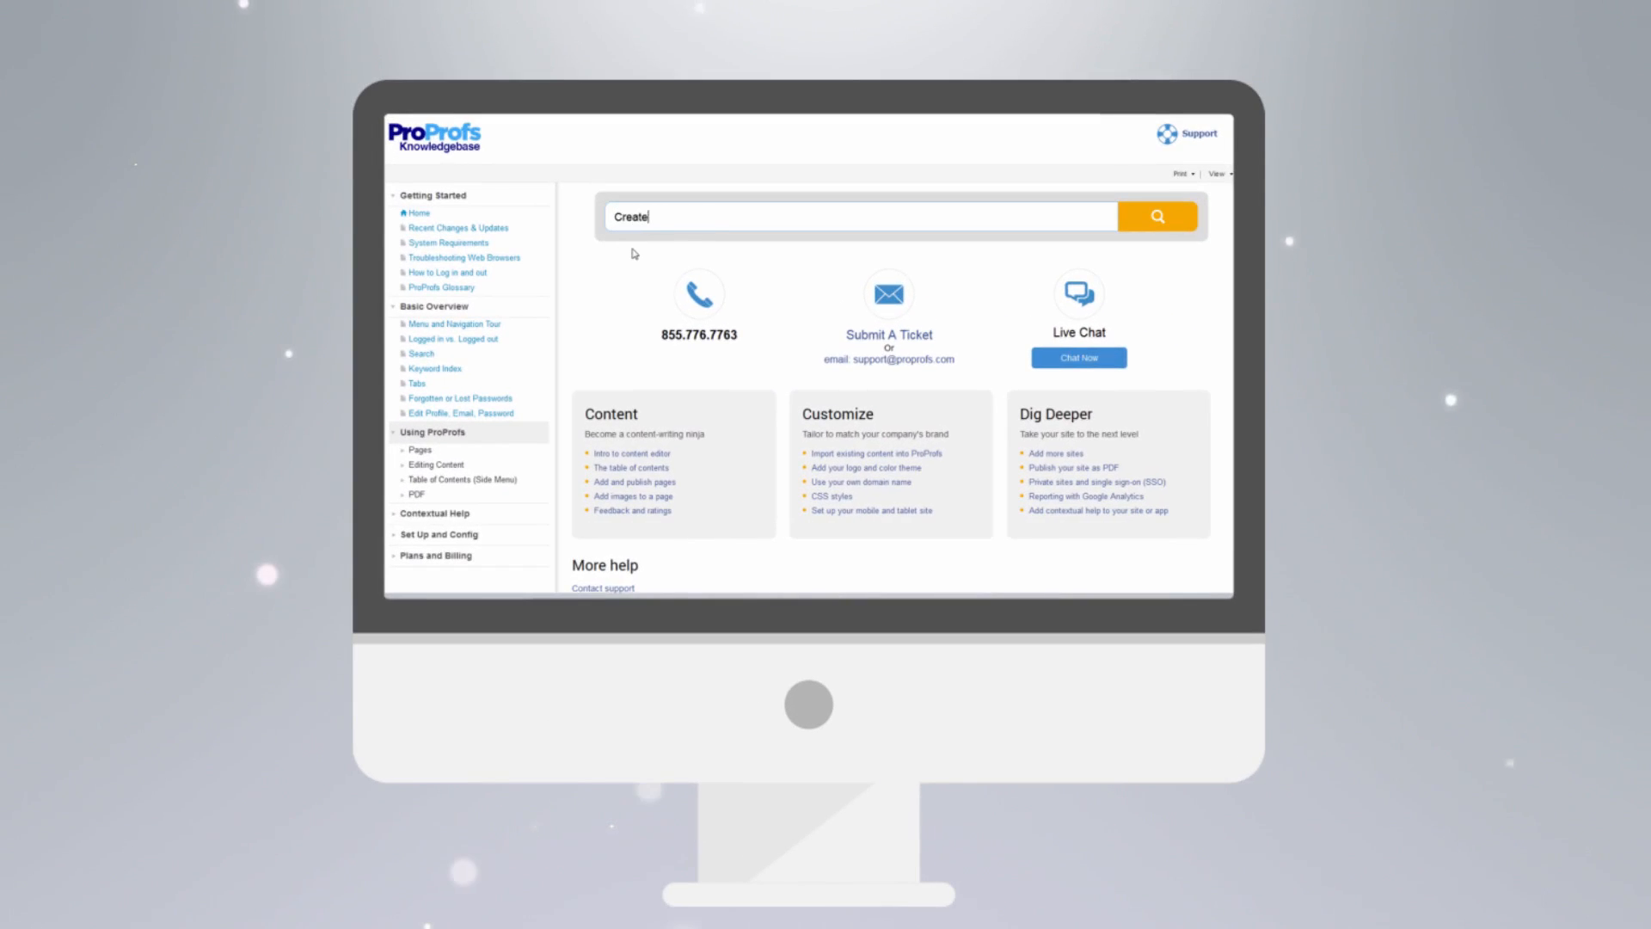